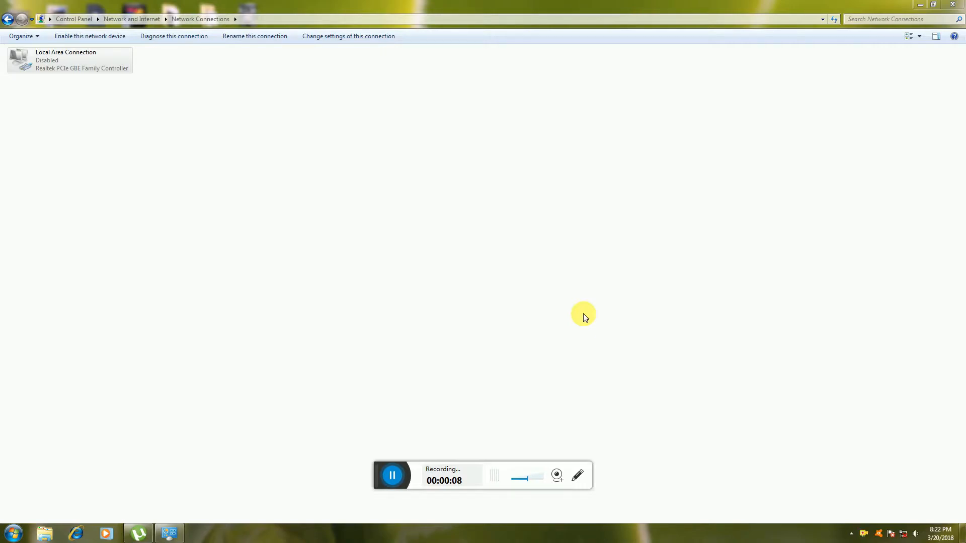
# Open Computer from the Start menu and bring up its Properties to show the System page.
pyautogui.click(10, 532)
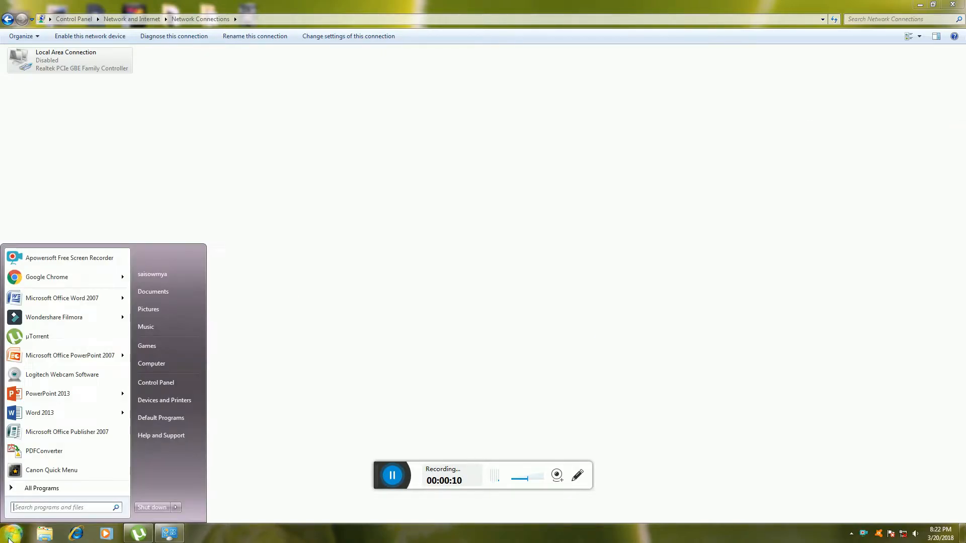
pyautogui.moveTo(160, 418)
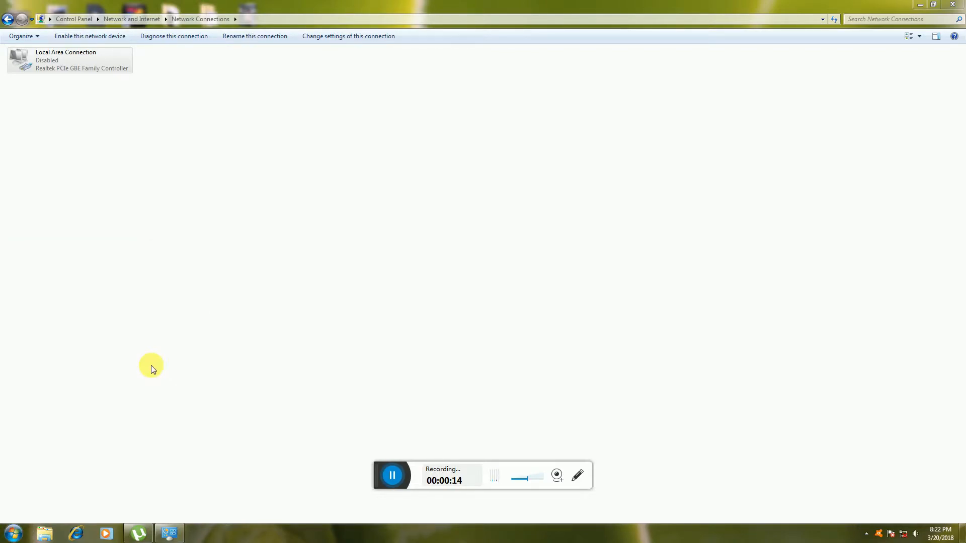
pyautogui.click(45, 533)
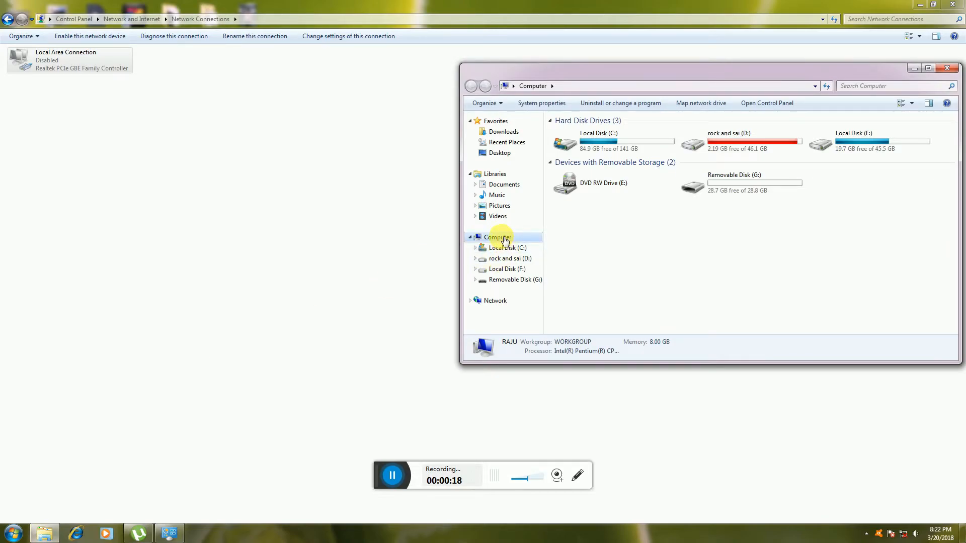
pyautogui.rightClick(496, 238)
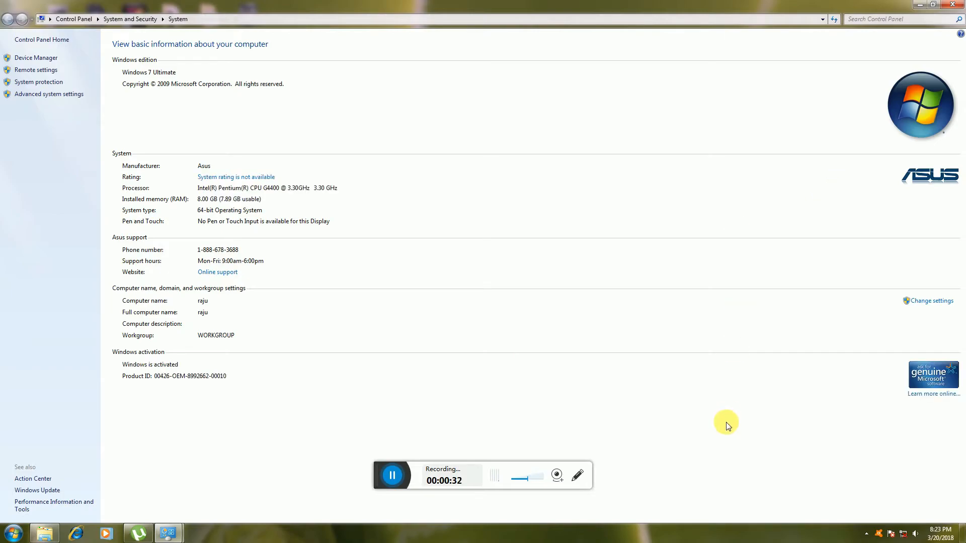
pyautogui.moveTo(260, 229)
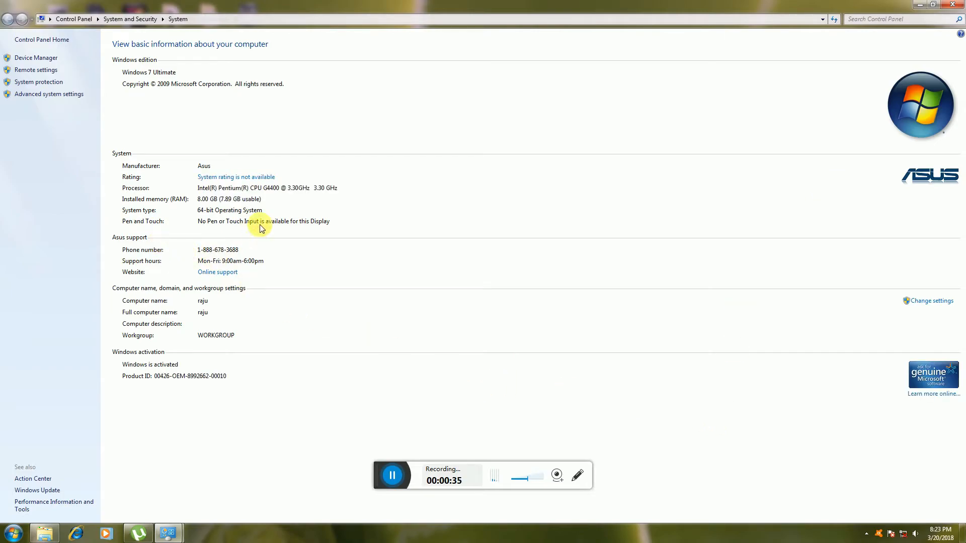
pyautogui.moveTo(151, 212)
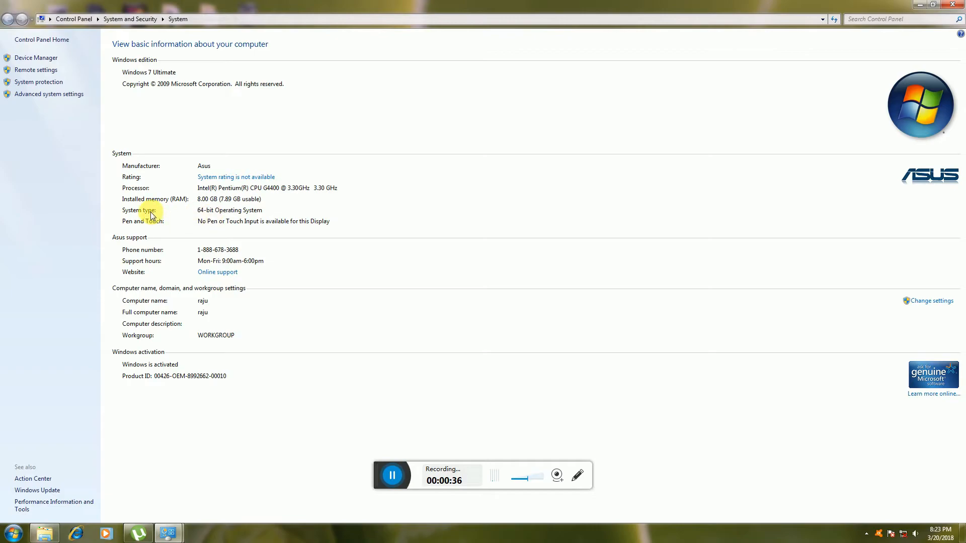
pyautogui.moveTo(251, 211)
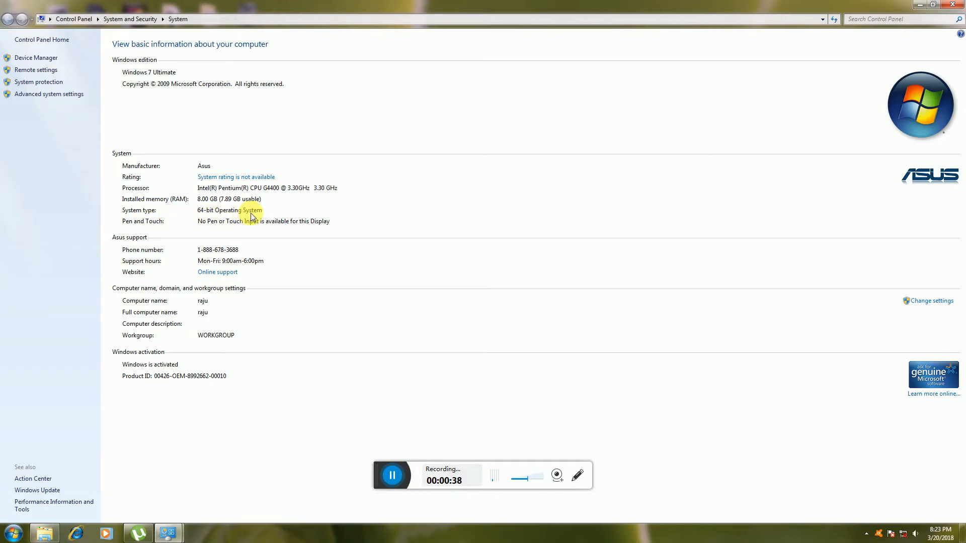
pyautogui.moveTo(210, 216)
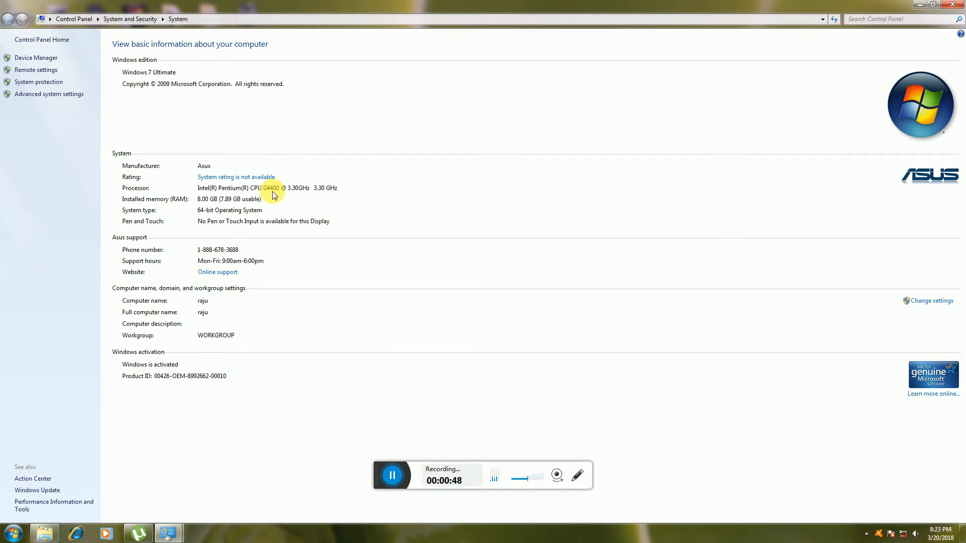
pyautogui.moveTo(298, 227)
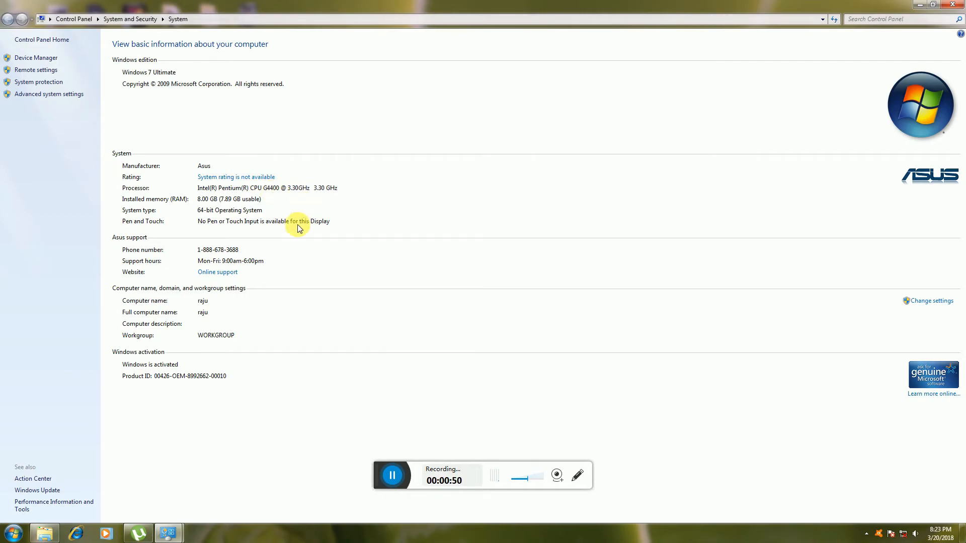
pyautogui.moveTo(805, 376)
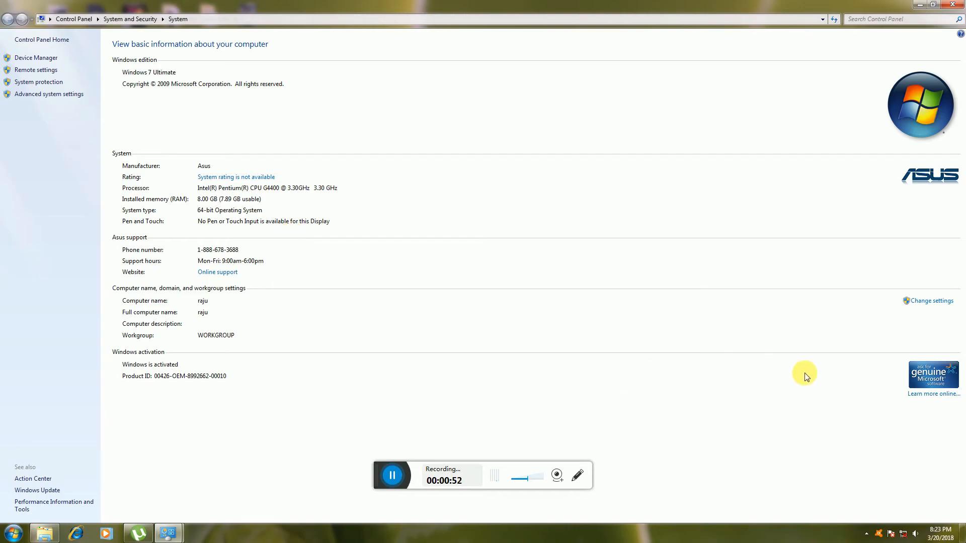